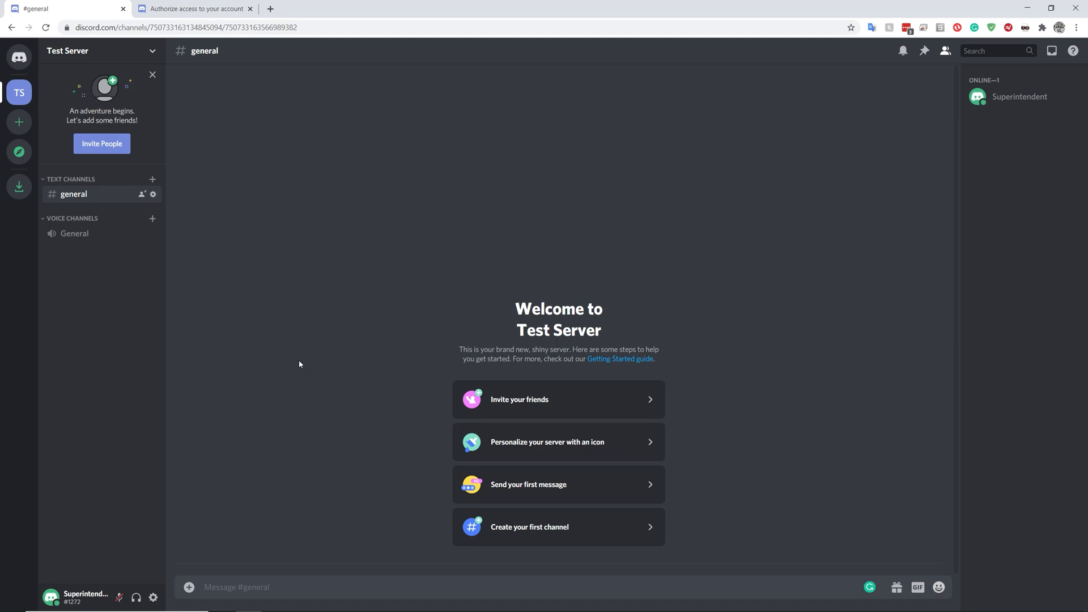
{"action": "mouse_move", "coordinate": [237, 182]}
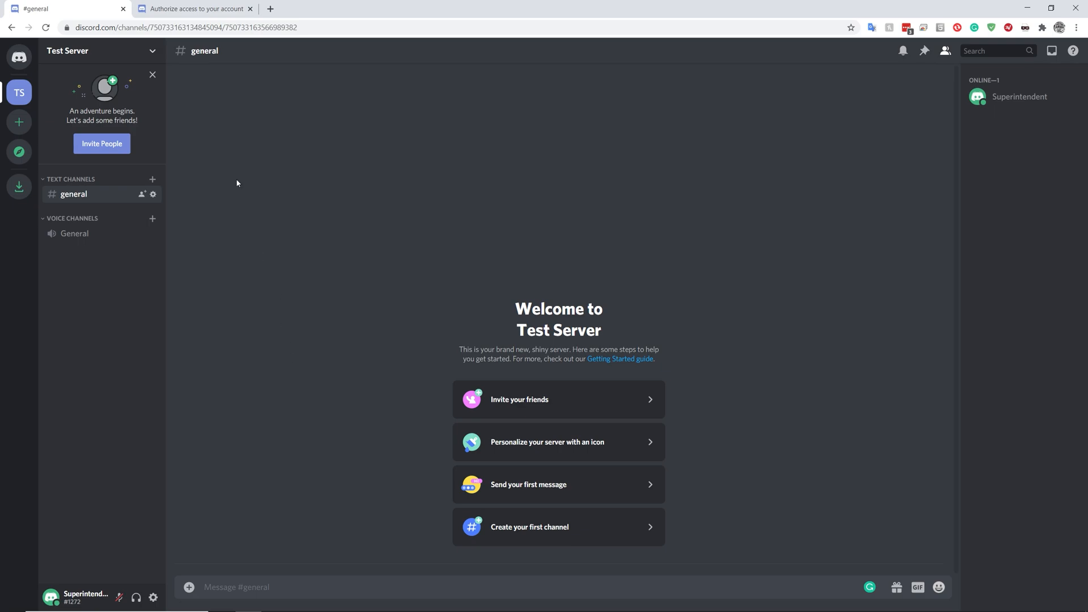
Step: Add Phoenix Bot Dev to Test Server, granting its requested permissions and passing reCAPTCHA
{"action": "left_click", "coordinate": [195, 9]}
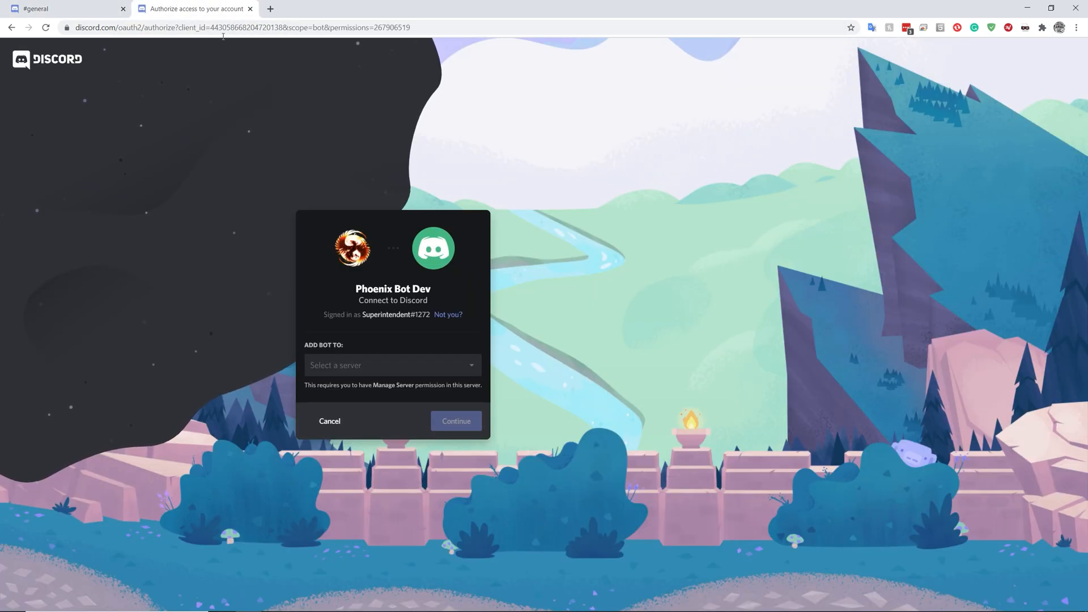
{"action": "left_click", "coordinate": [236, 27]}
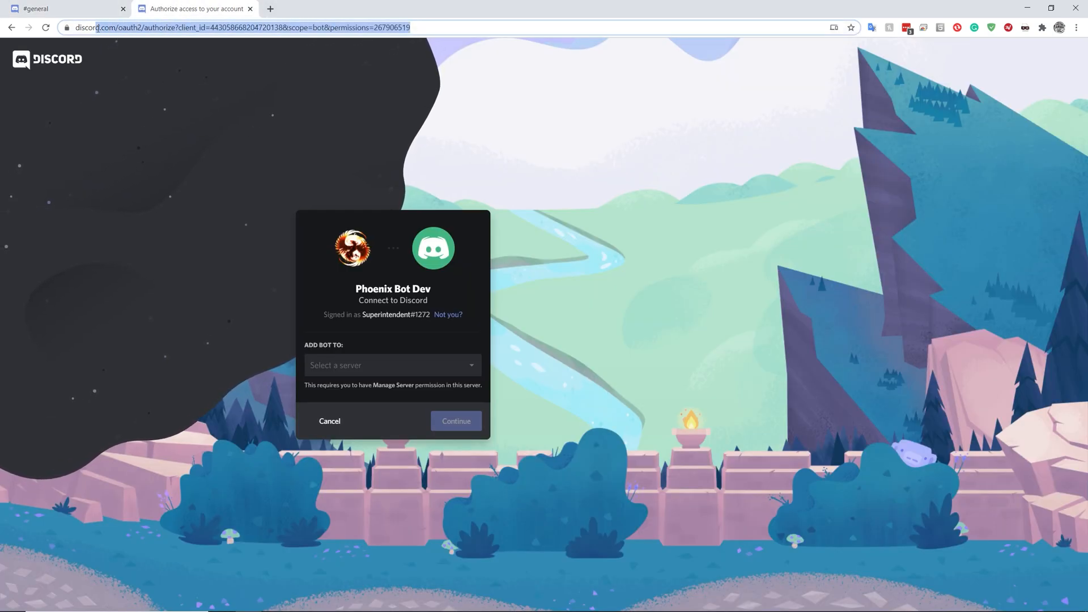
{"action": "left_click", "coordinate": [392, 365]}
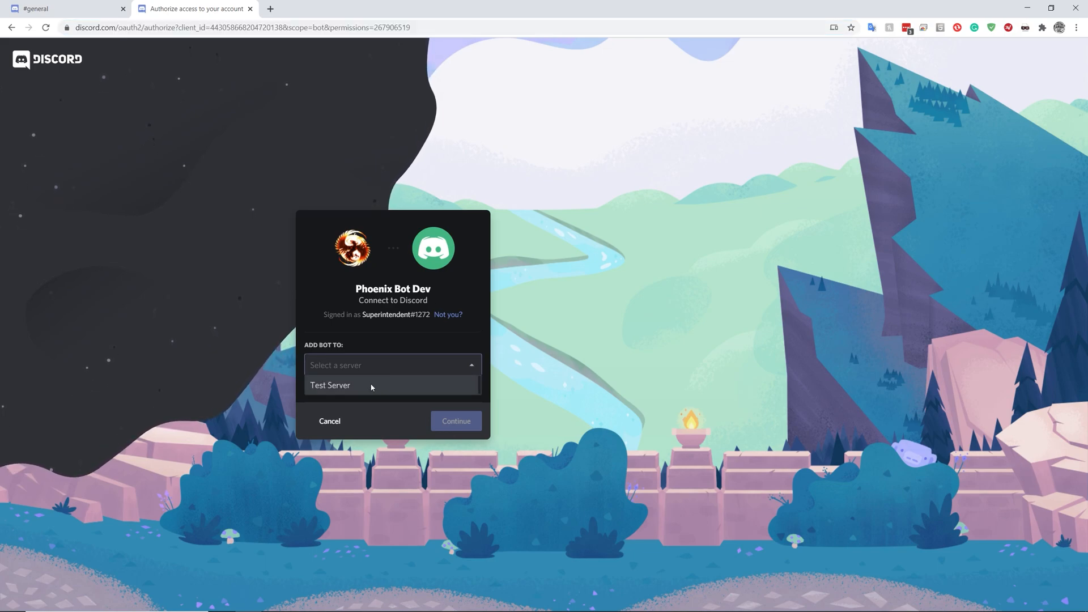
{"action": "left_click", "coordinate": [331, 386]}
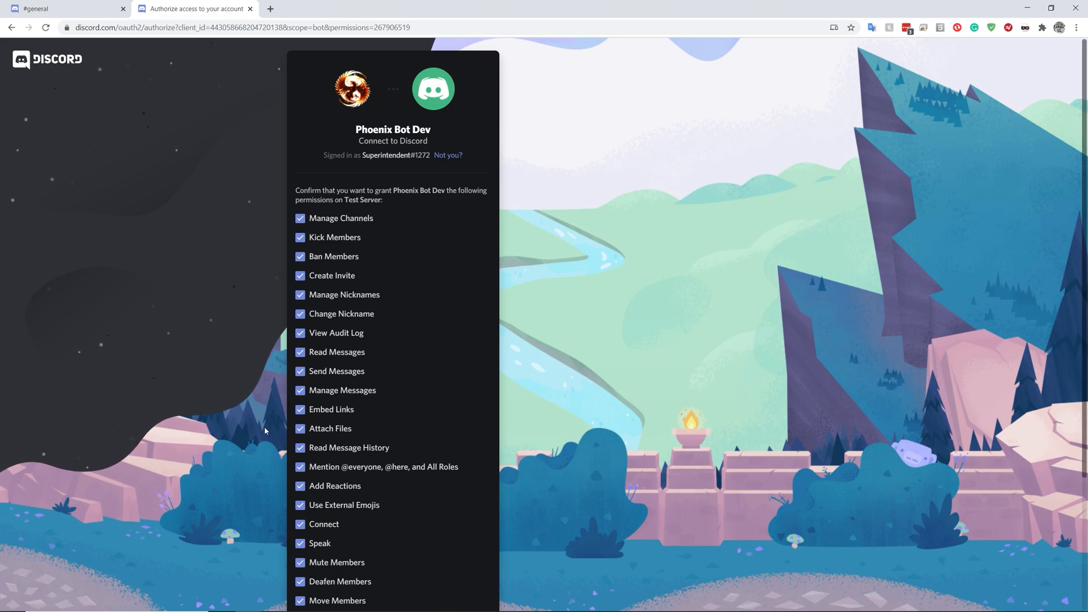
{"action": "scroll", "scroll_direction": "down", "scroll_amount": 3}
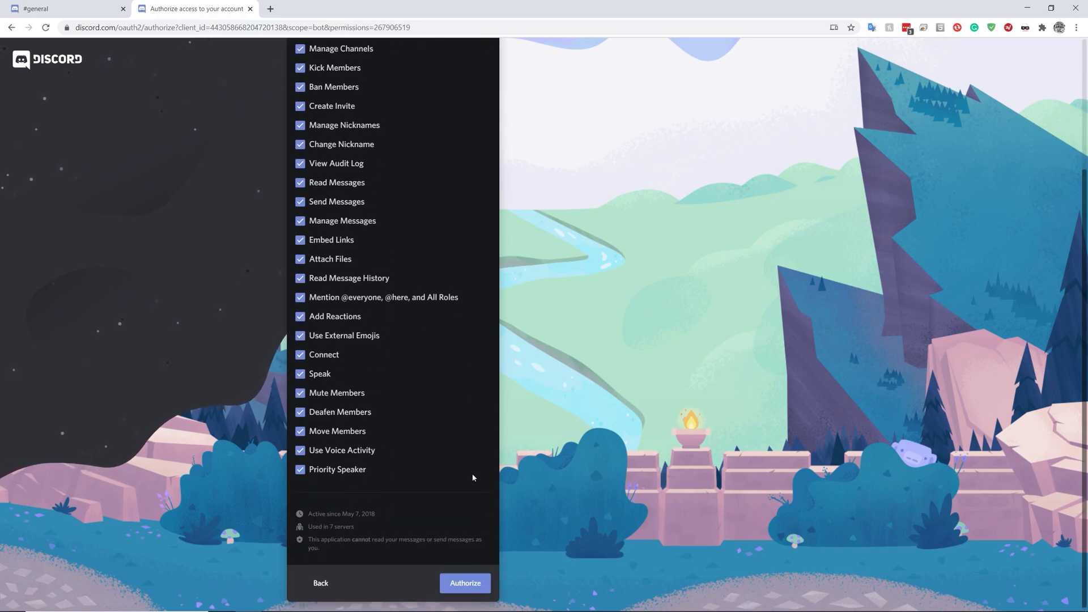
{"action": "left_click", "coordinate": [465, 583]}
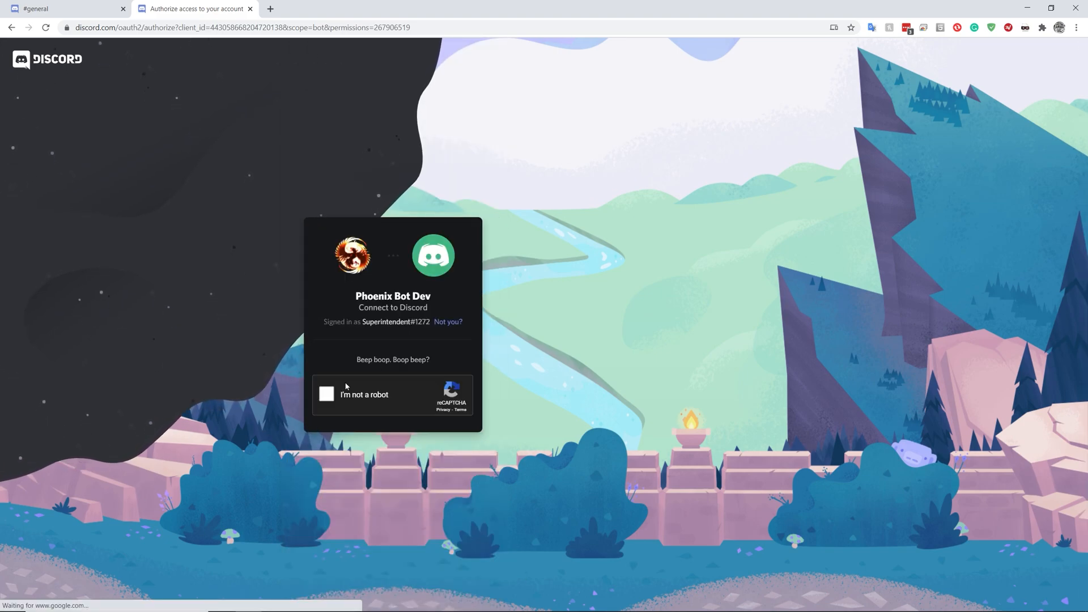
{"action": "left_click", "coordinate": [326, 394]}
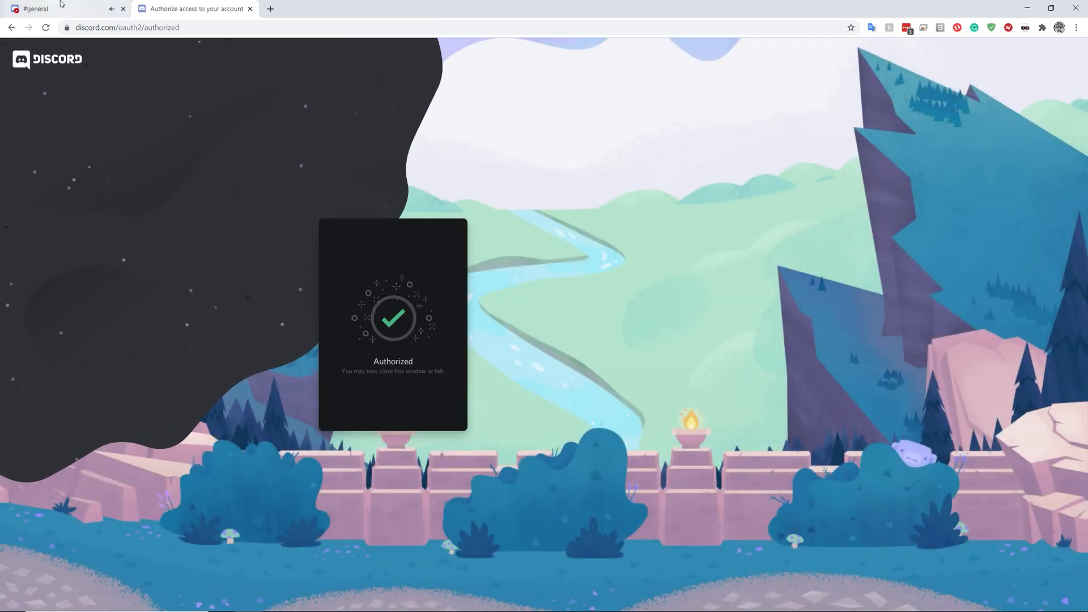
Step: Go back to Test Server's #general channel to see the bot's join message
{"action": "left_click", "coordinate": [66, 8]}
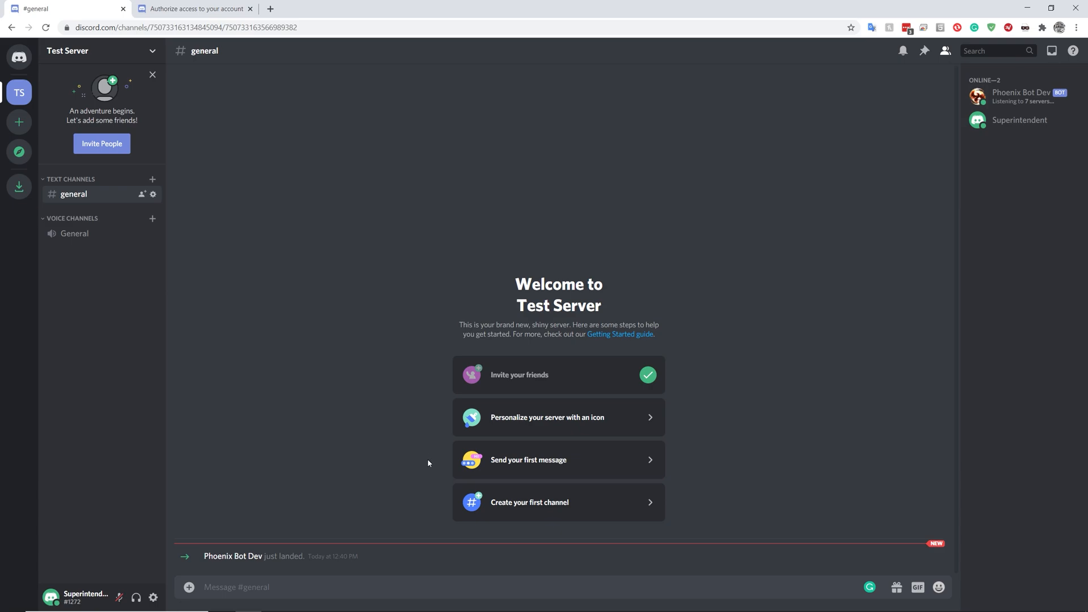
{"action": "mouse_move", "coordinate": [362, 484]}
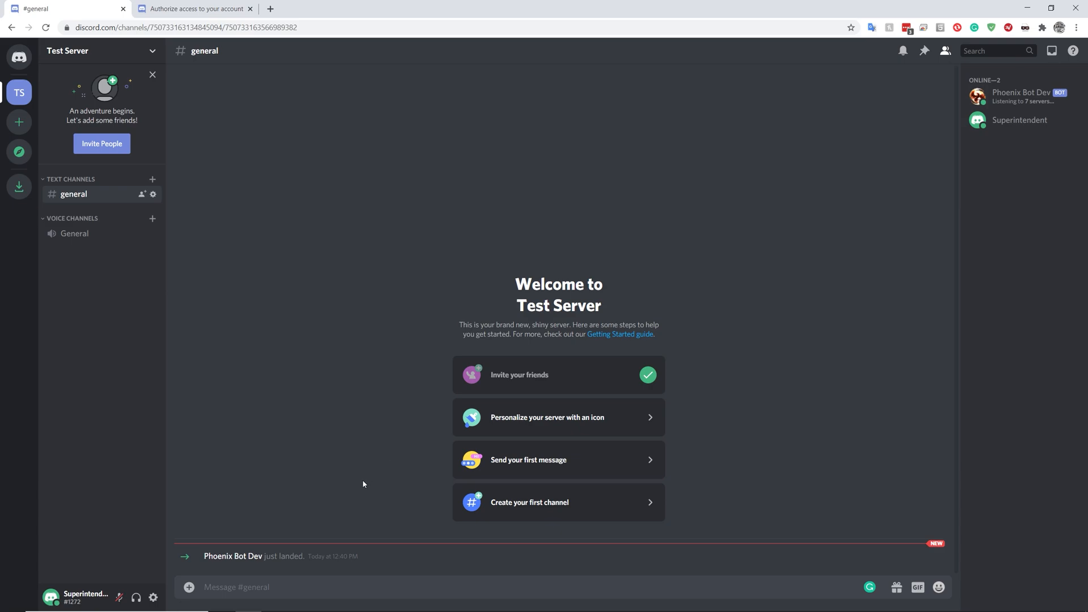
{"action": "mouse_move", "coordinate": [19, 56]}
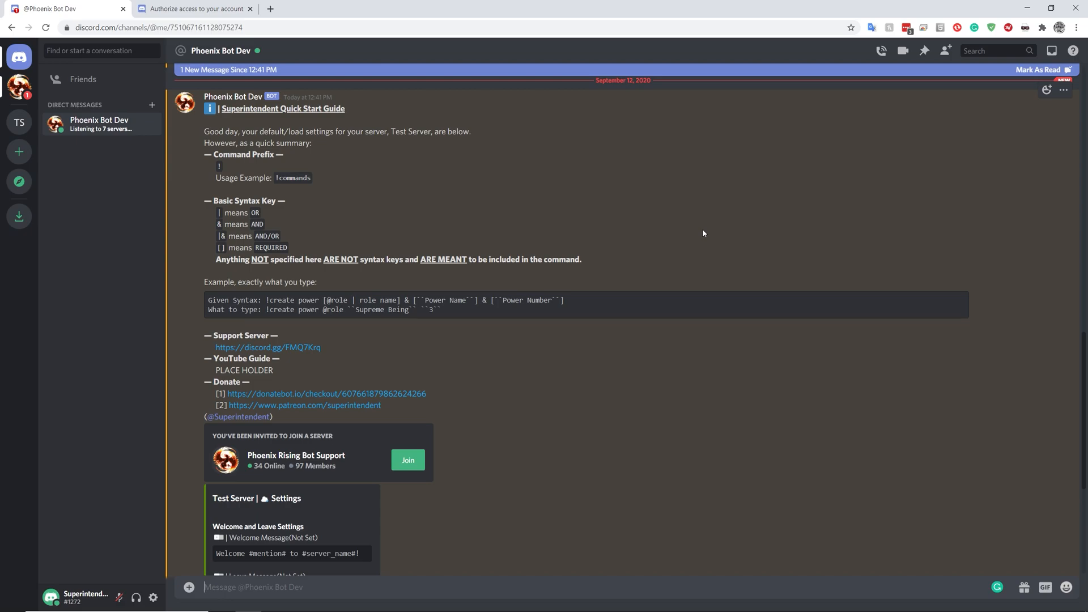
Step: Read the bot's Quick Start Guide DM and join the Phoenix Rising Bot Support server
{"action": "scroll", "scroll_direction": "down", "scroll_amount": 3}
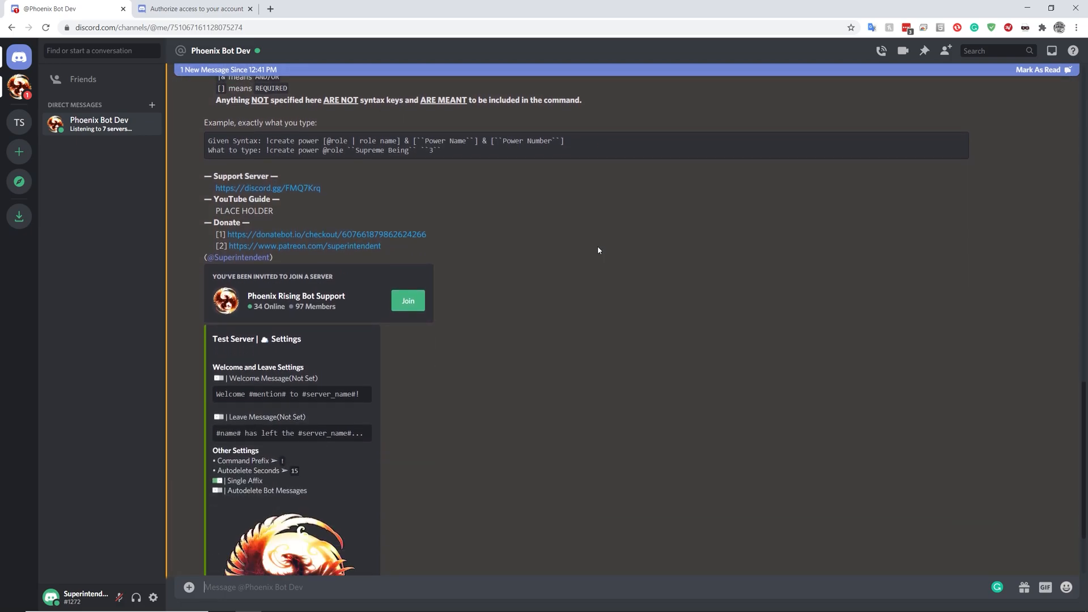
{"action": "double_click", "coordinate": [260, 211]}
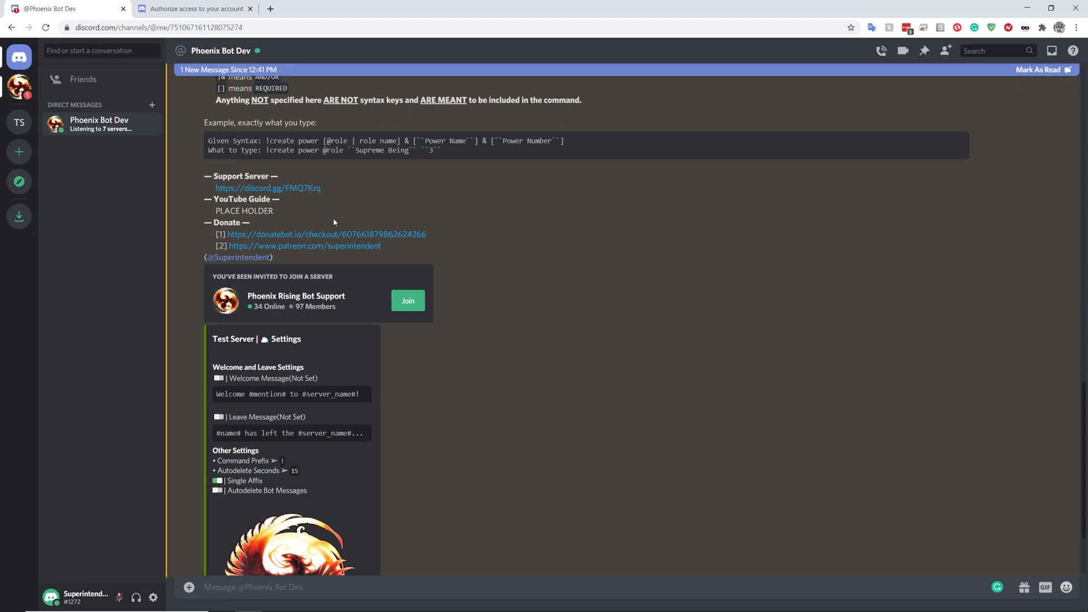
{"action": "scroll", "scroll_direction": "down", "scroll_amount": 3}
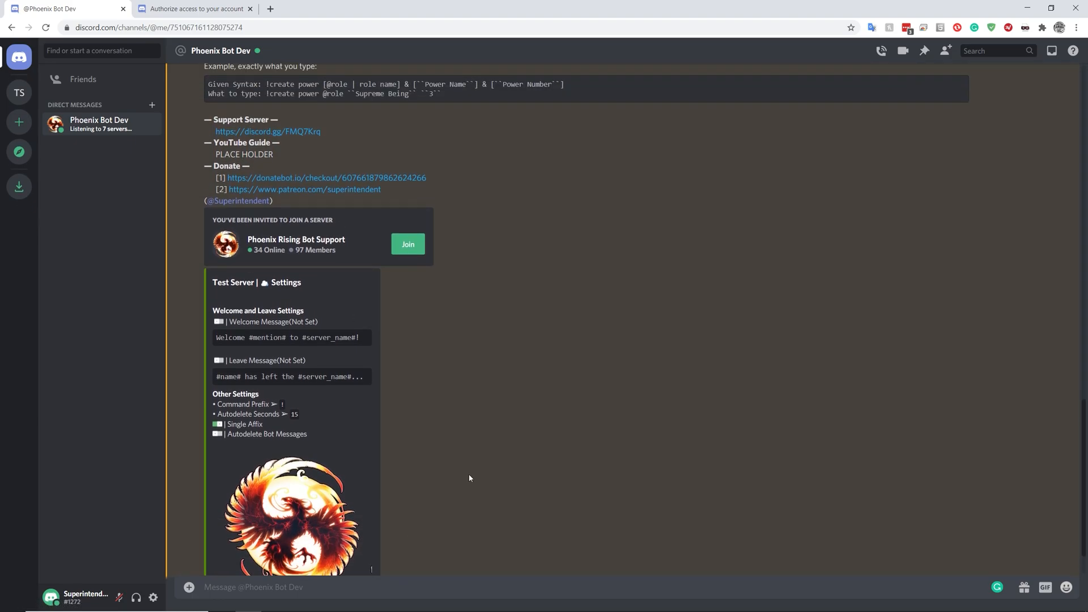
{"action": "scroll", "scroll_direction": "up", "scroll_amount": 3}
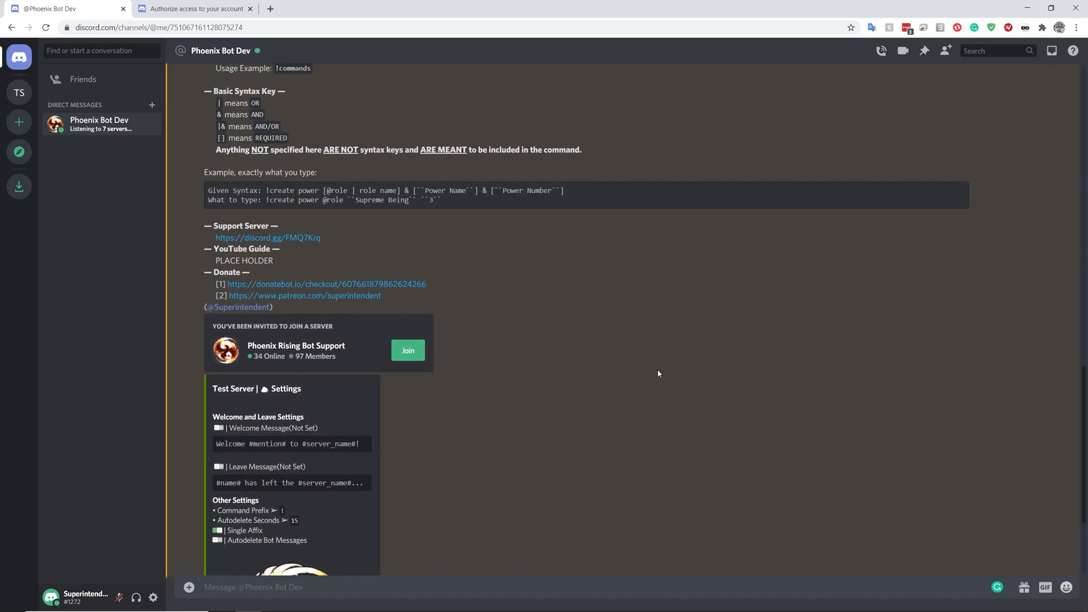
{"action": "mouse_move", "coordinate": [671, 331]}
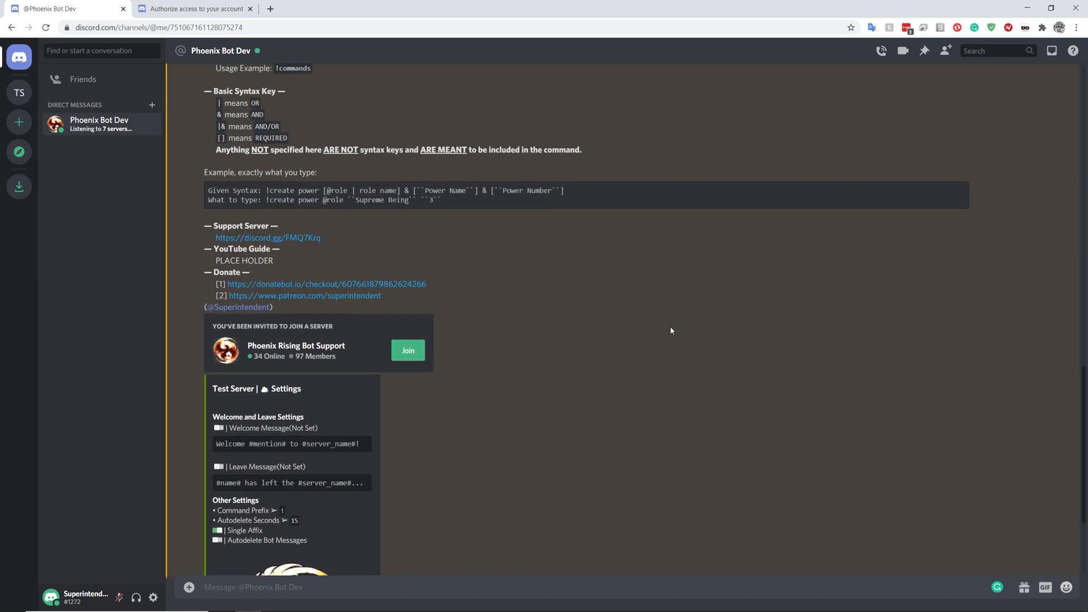
{"action": "scroll", "scroll_direction": "up", "scroll_amount": 3}
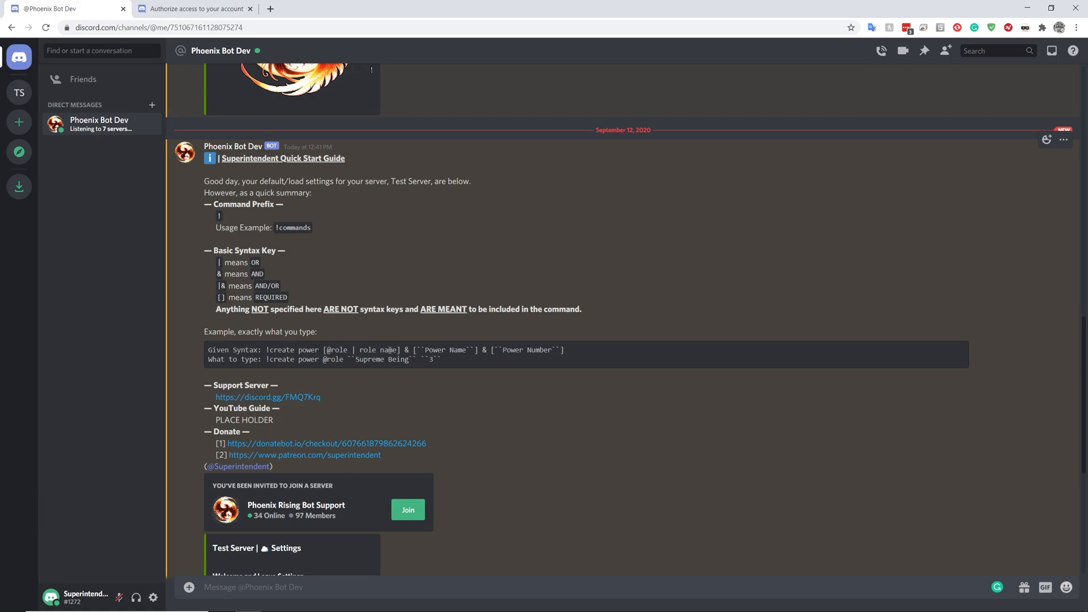
{"action": "mouse_move", "coordinate": [341, 263]}
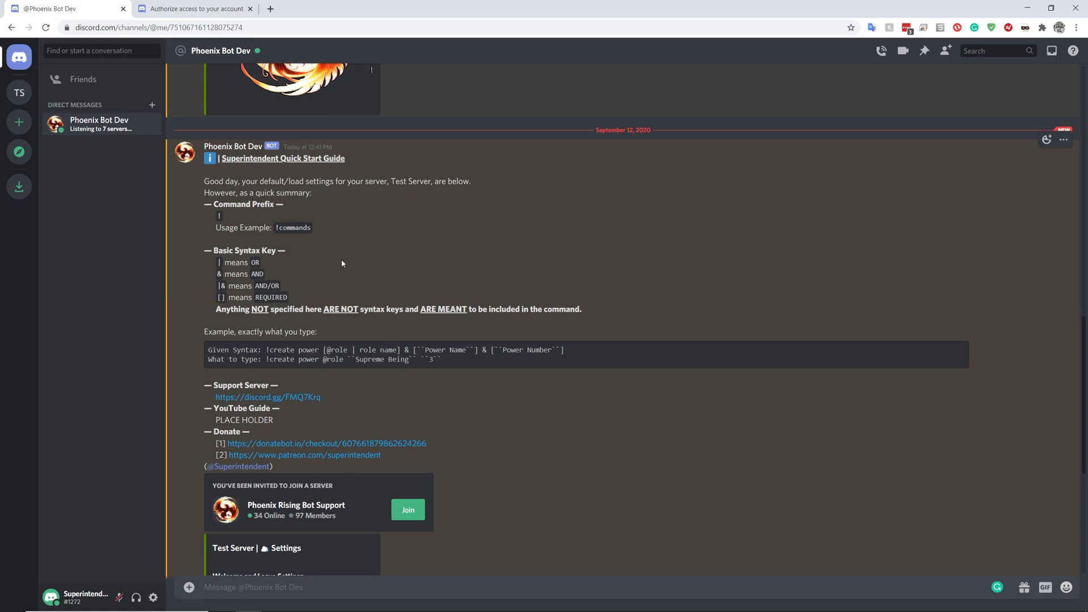
{"action": "mouse_move", "coordinate": [332, 248]}
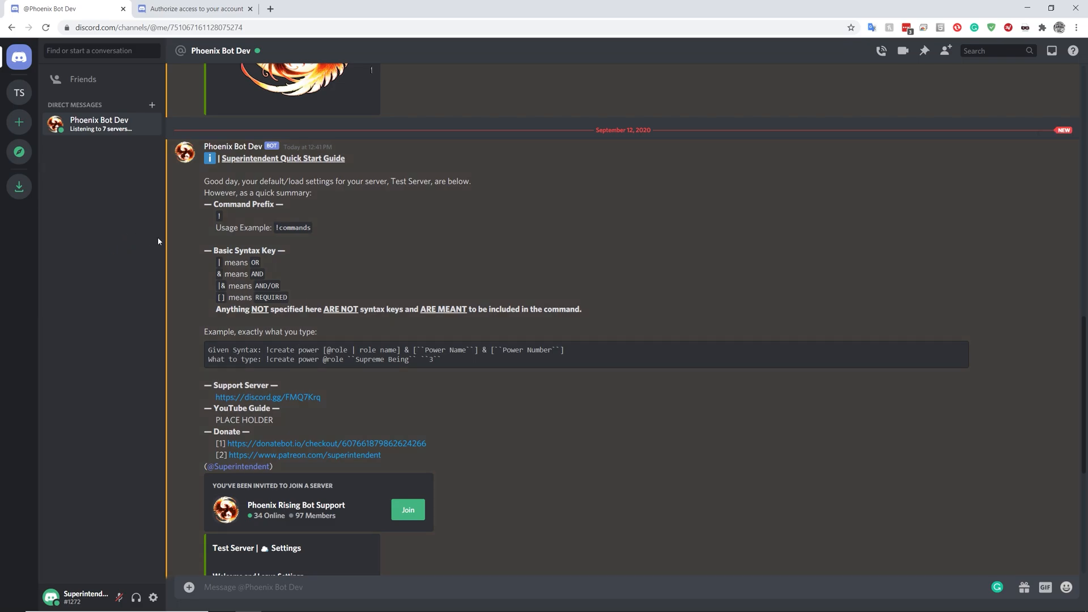
{"action": "scroll", "scroll_direction": "down", "scroll_amount": 3}
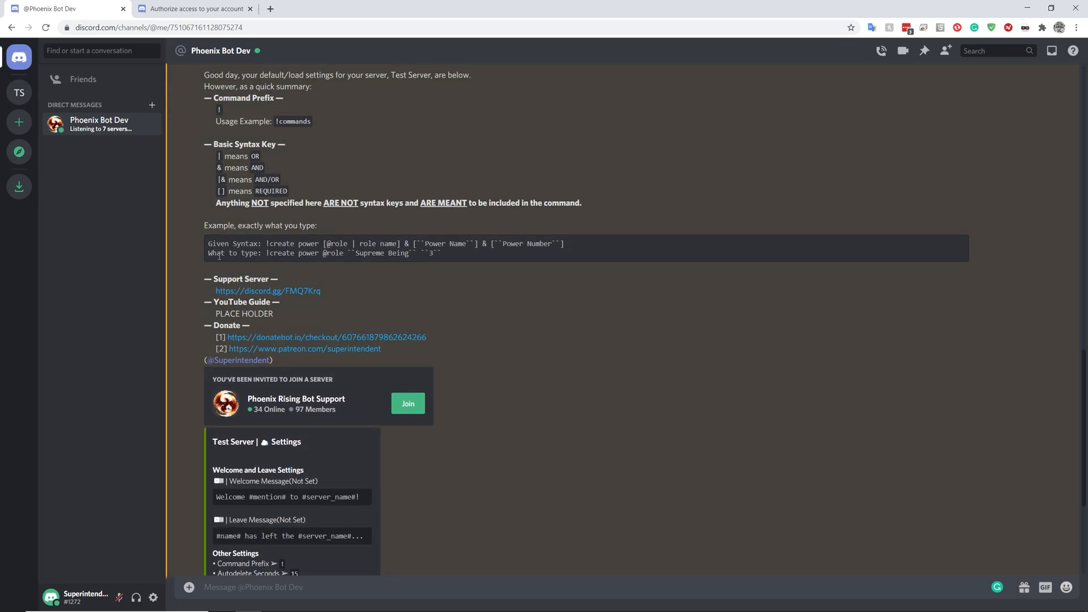
{"action": "scroll", "scroll_direction": "down", "scroll_amount": 3}
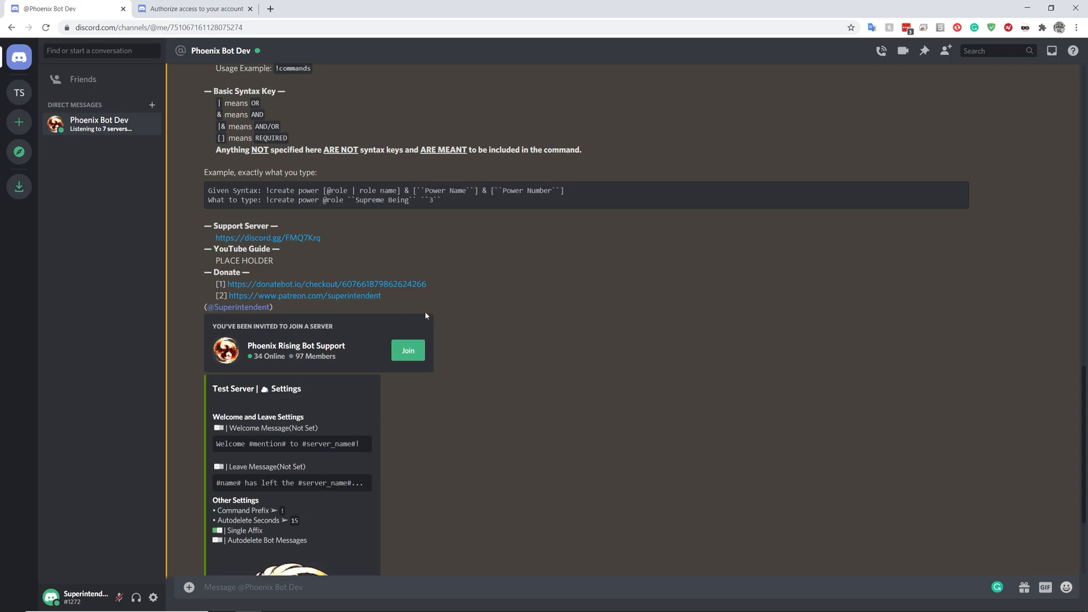
{"action": "mouse_move", "coordinate": [319, 250]}
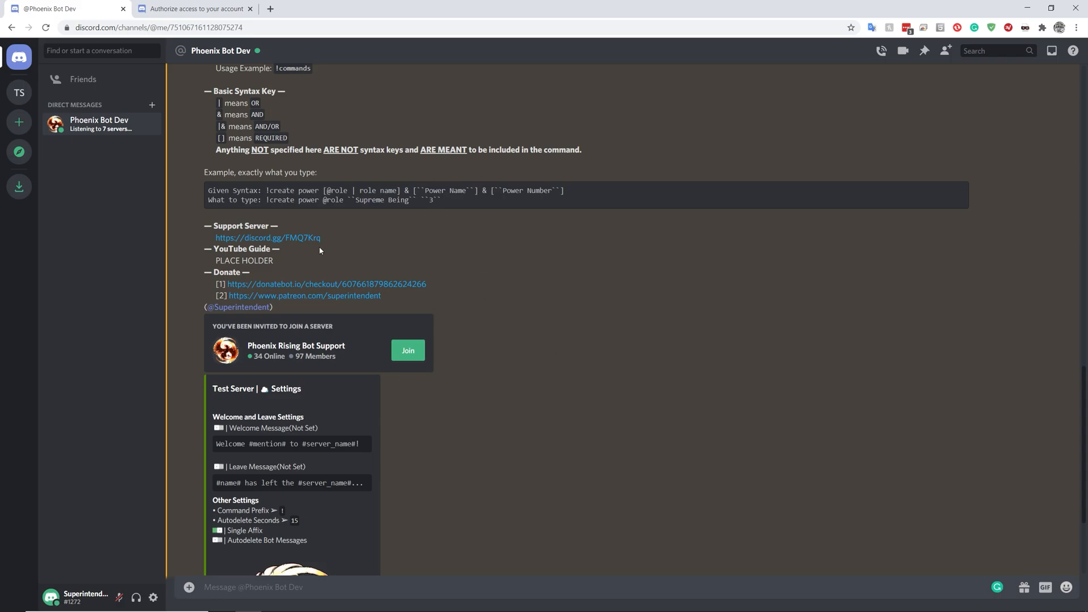
{"action": "left_click", "coordinate": [408, 351]}
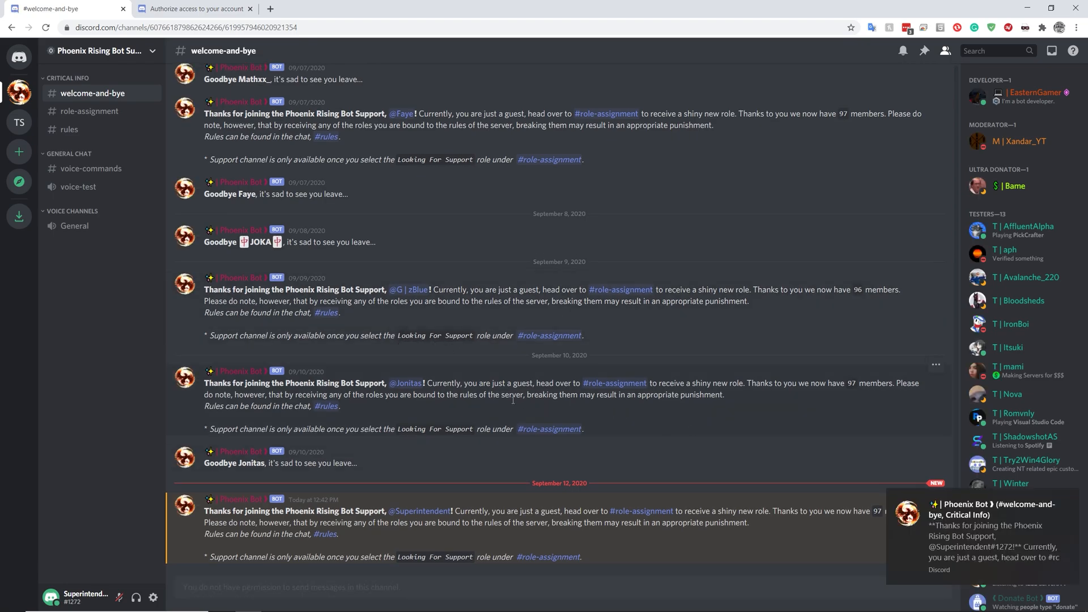
{"action": "mouse_move", "coordinate": [100, 111]}
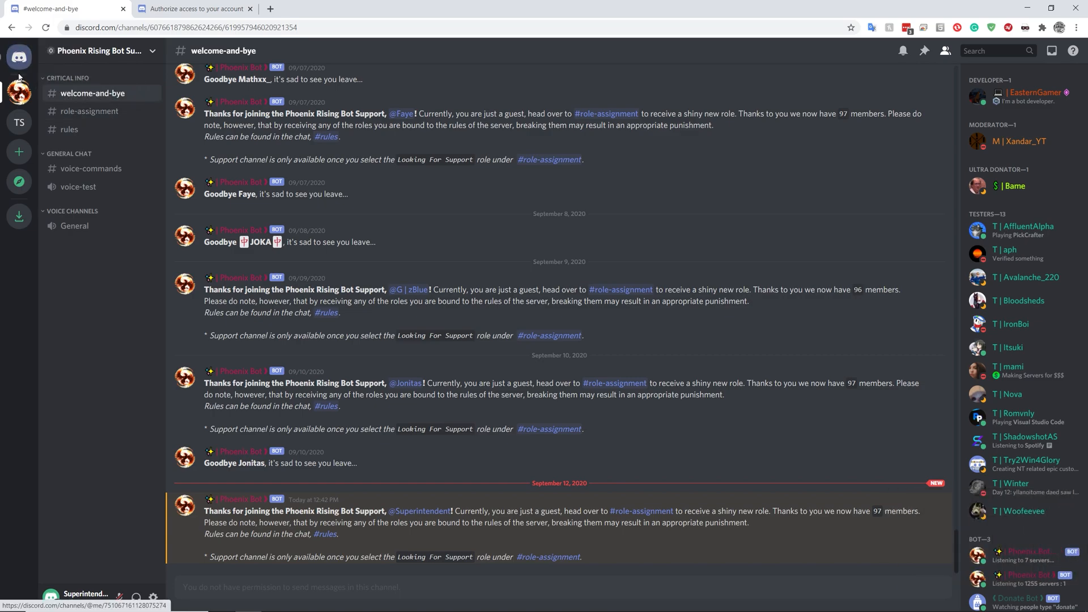
{"action": "mouse_move", "coordinate": [19, 92]}
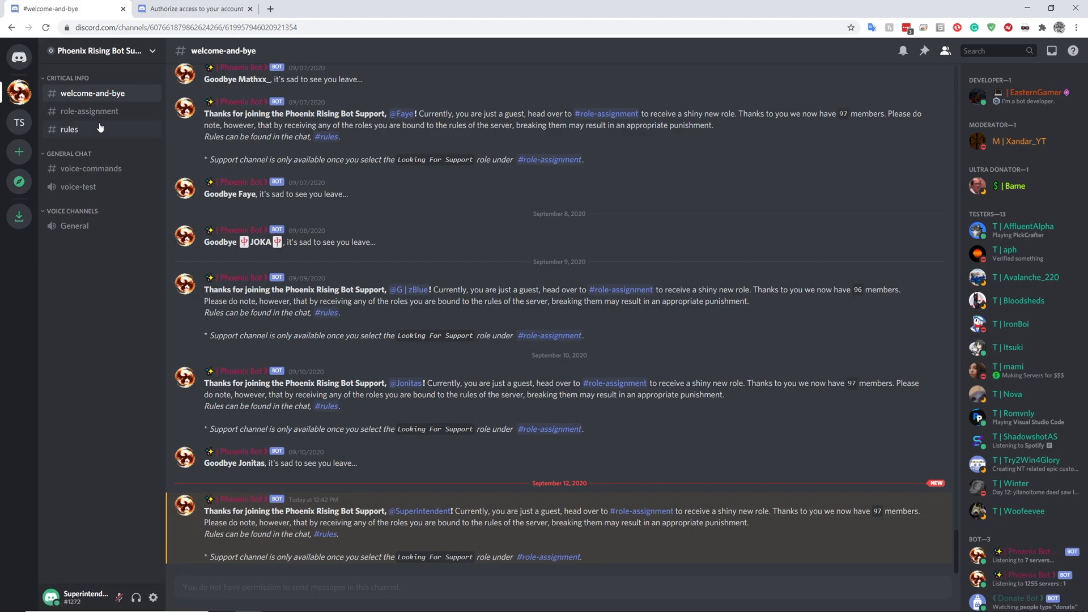
{"action": "mouse_move", "coordinate": [89, 111]}
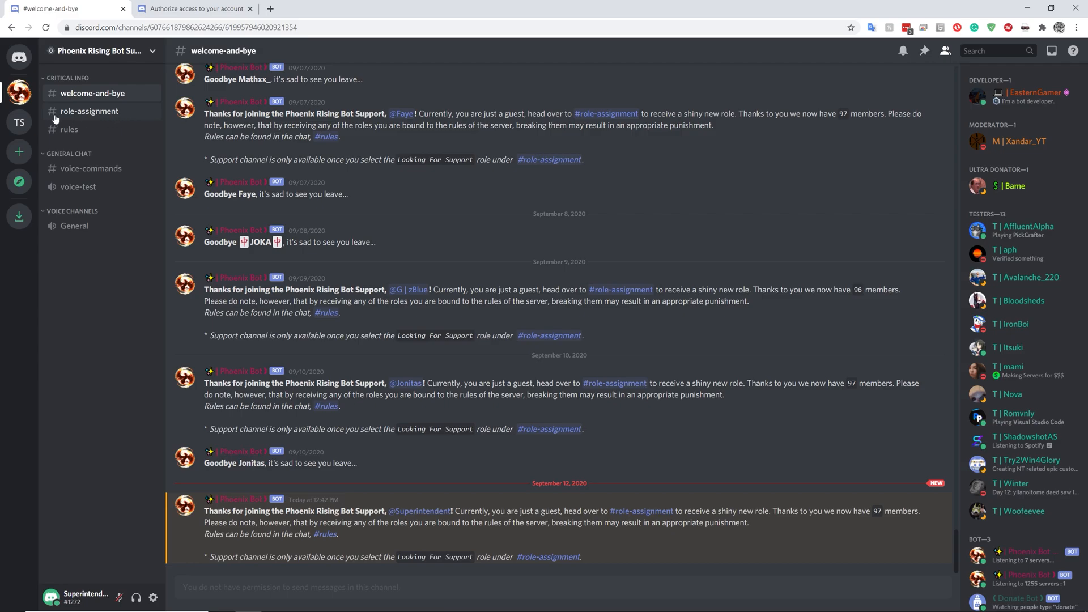
{"action": "mouse_move", "coordinate": [103, 90]}
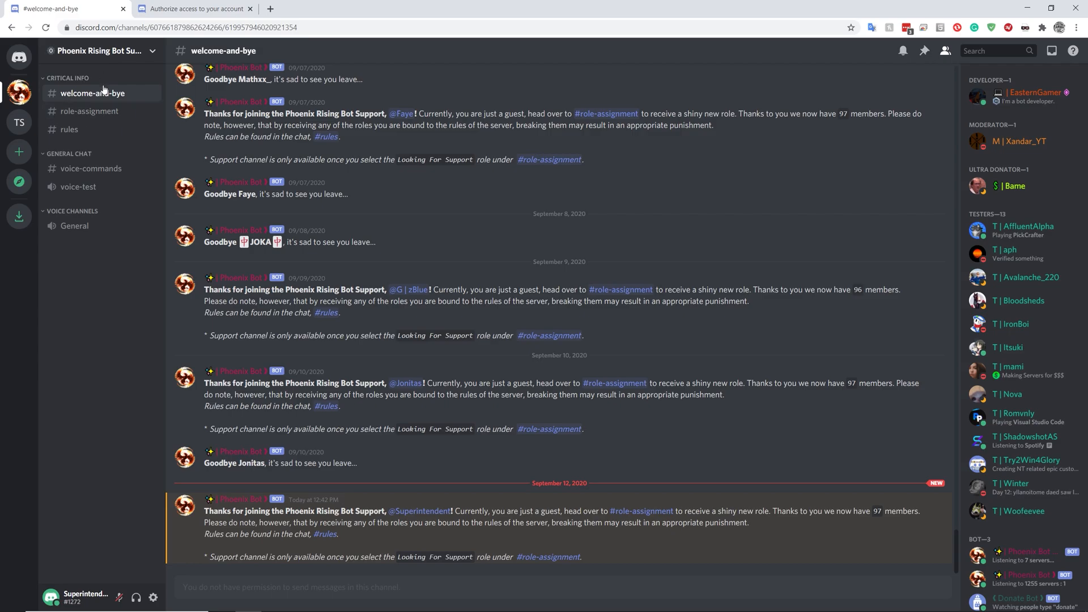